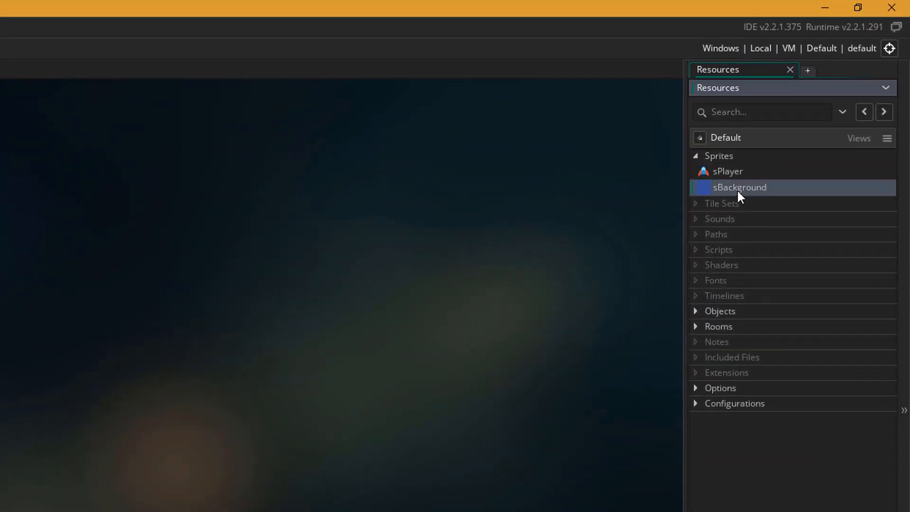
Open room0 and set its Background layer sprite to sBackground
{"action": "double_click", "coordinate": [739, 187]}
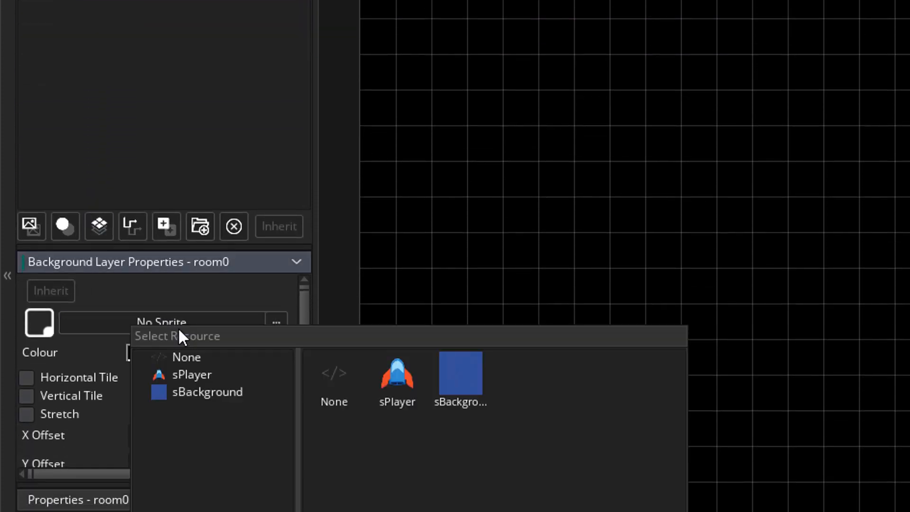
{"action": "left_click", "coordinate": [460, 375]}
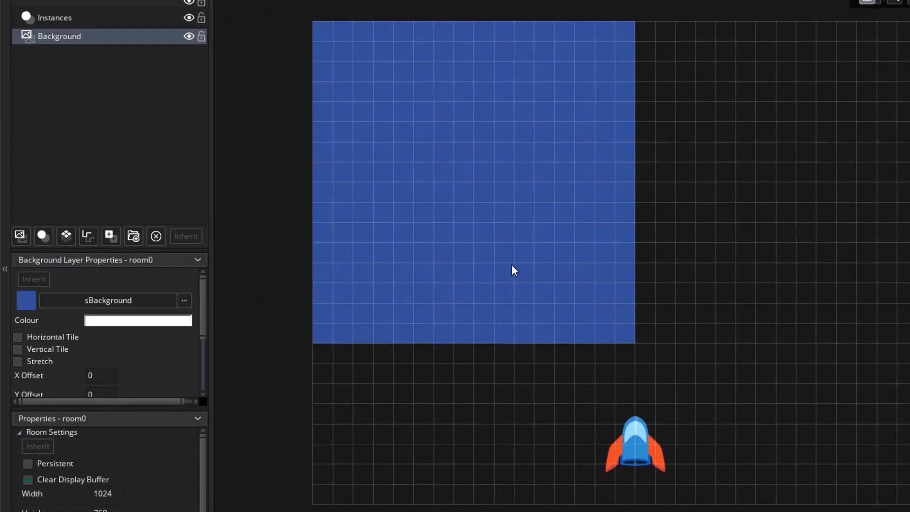
{"action": "mouse_move", "coordinate": [357, 305]}
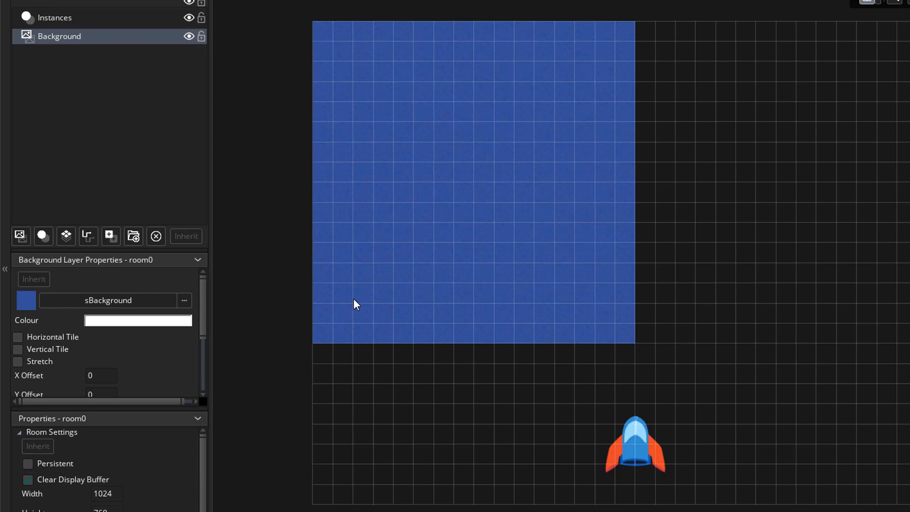
Tile the background horizontally and vertically with a vertical speed of 4
{"action": "left_click", "coordinate": [17, 337]}
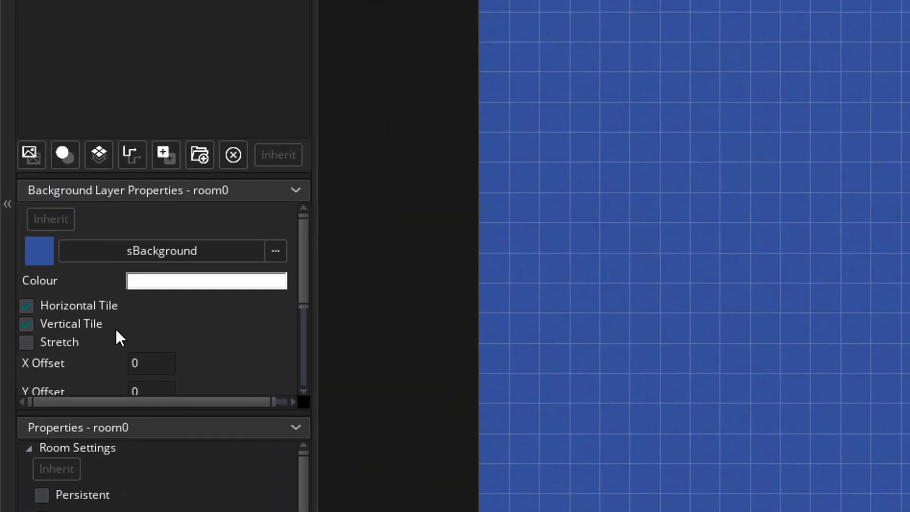
{"action": "scroll", "scroll_direction": "down", "scroll_amount": 3}
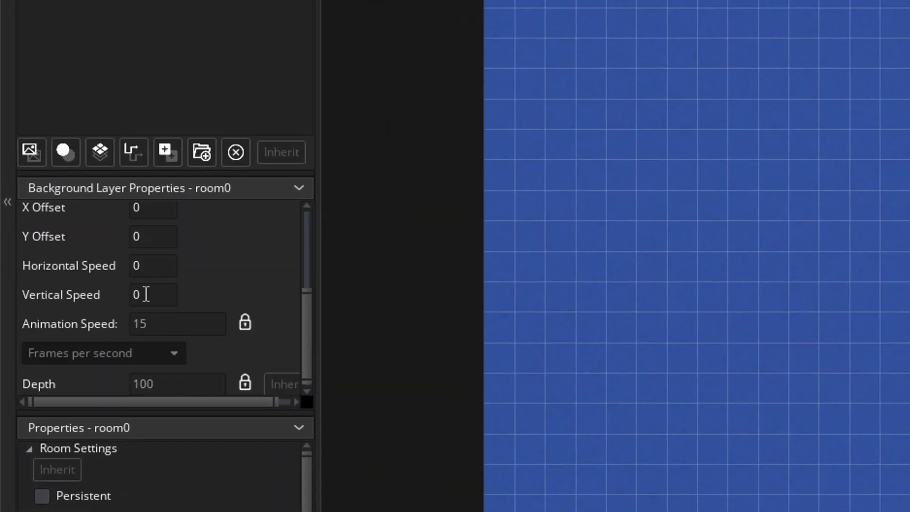
{"action": "type", "text": "4"}
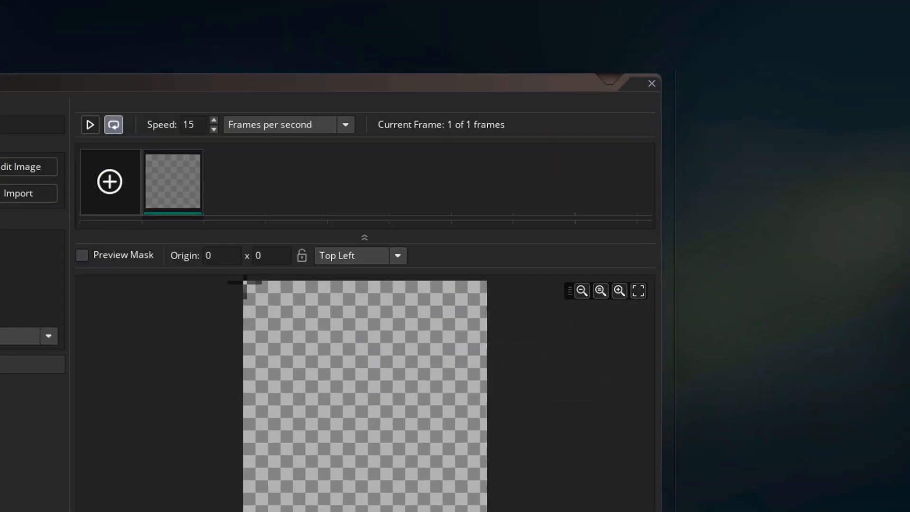
Import the four island PNG images as frames of the sIsland sprite
{"action": "left_click", "coordinate": [18, 194]}
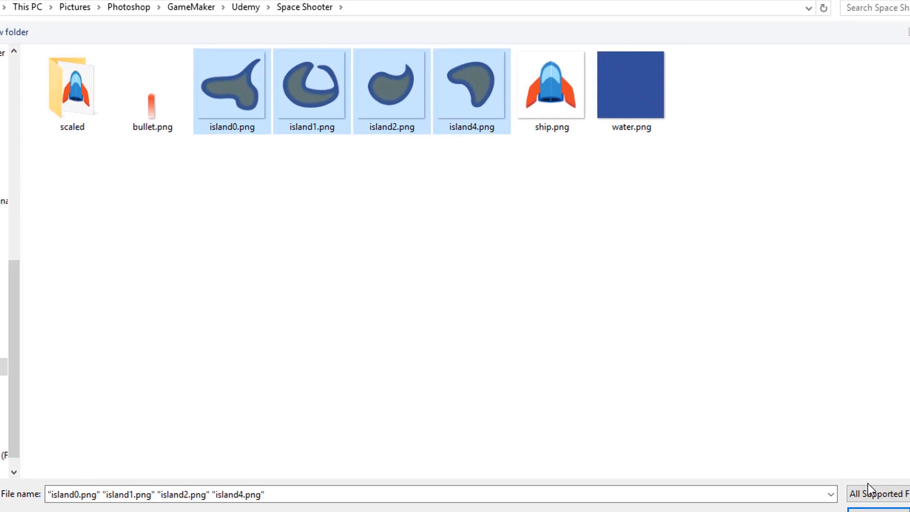
{"action": "left_click", "coordinate": [865, 507]}
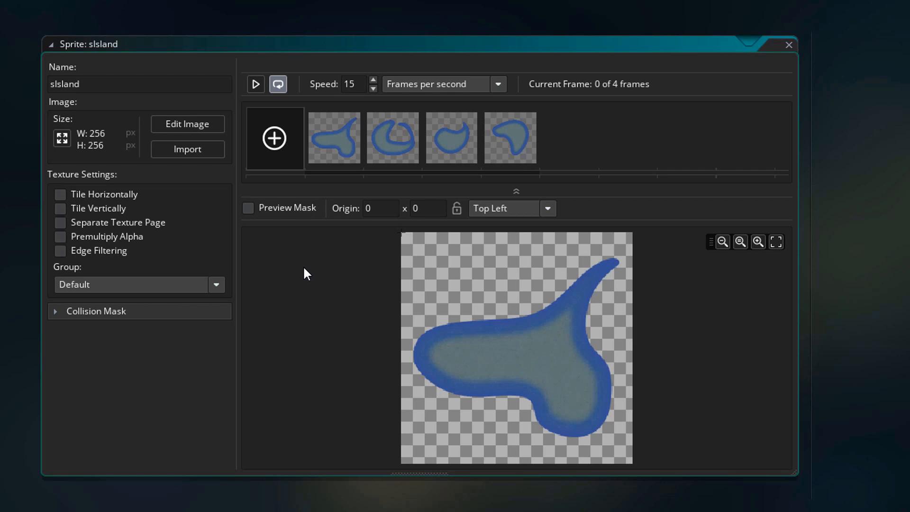
{"action": "mouse_move", "coordinate": [187, 150]}
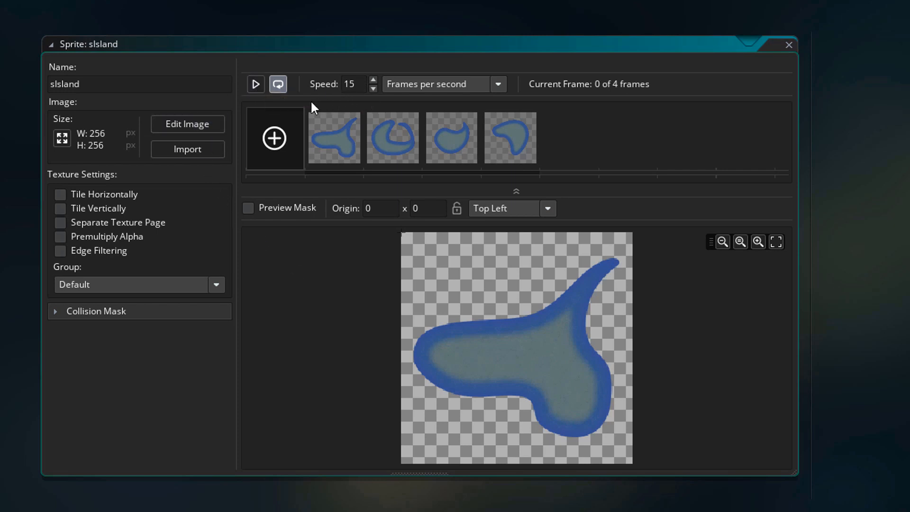
Preview and pause the sIsland frame animation, leaving playback speed at 0
{"action": "left_click", "coordinate": [255, 84]}
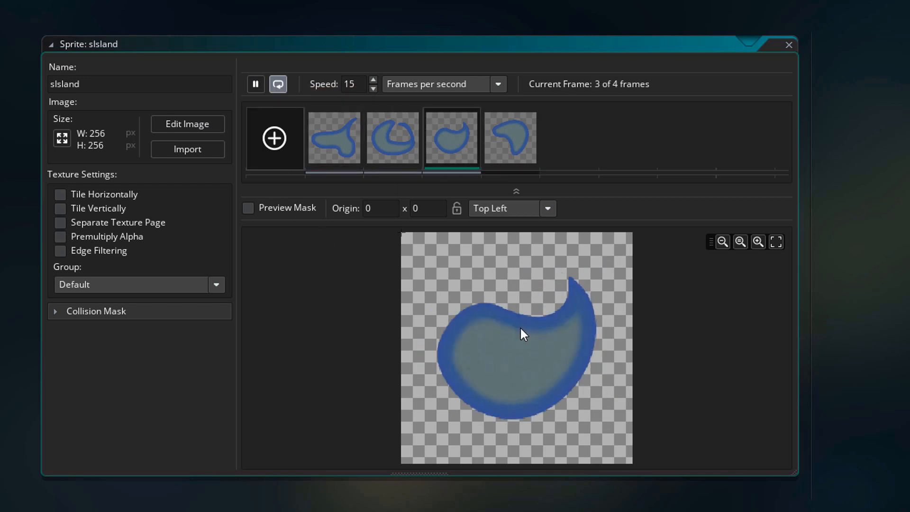
{"action": "left_click", "coordinate": [255, 84]}
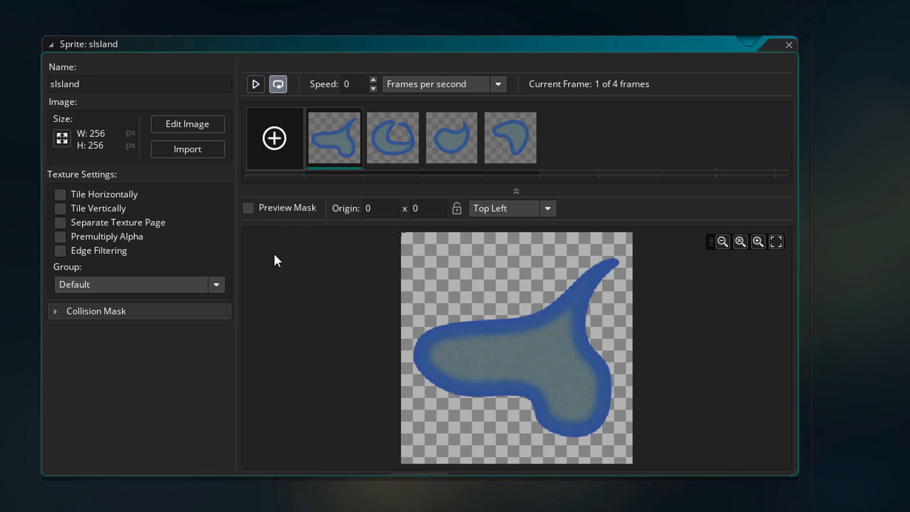
{"action": "mouse_move", "coordinate": [542, 219]}
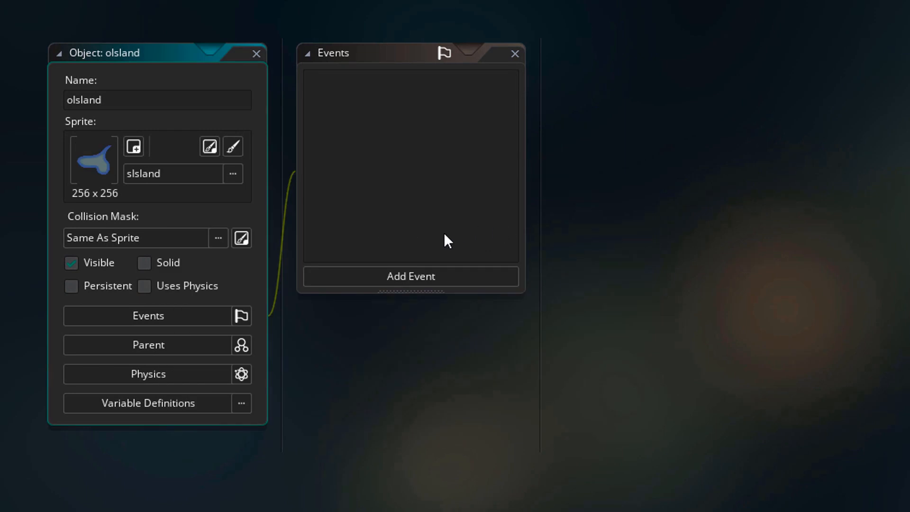
Add a Create event setting image_index to a random integer from 0 to 3
{"action": "left_click", "coordinate": [410, 276]}
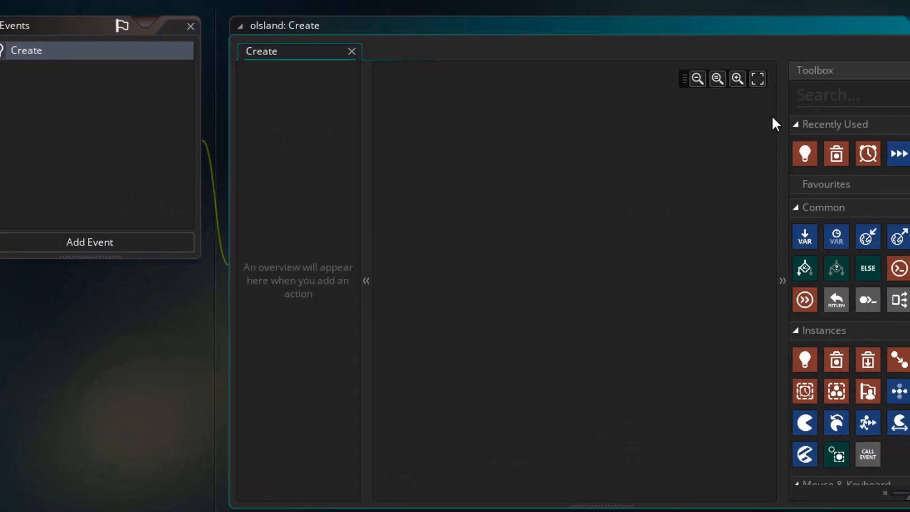
{"action": "type", "text": "random"}
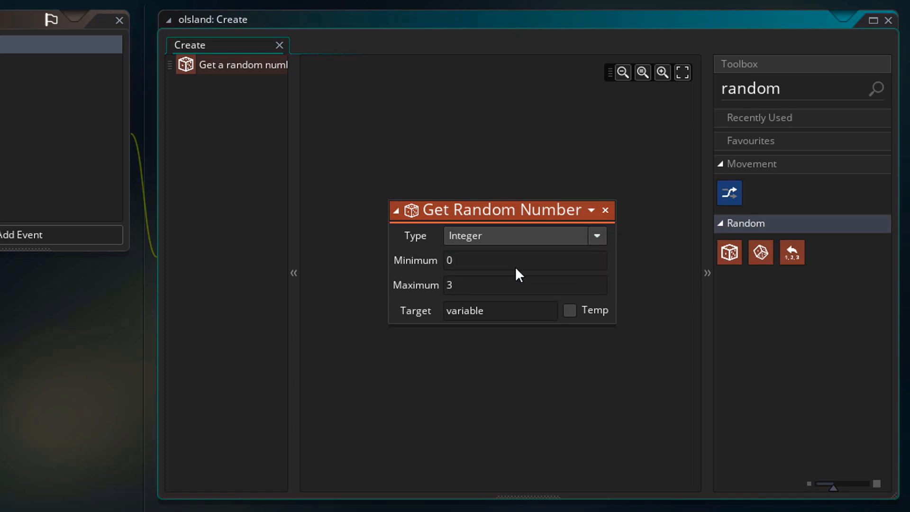
{"action": "mouse_move", "coordinate": [420, 328]}
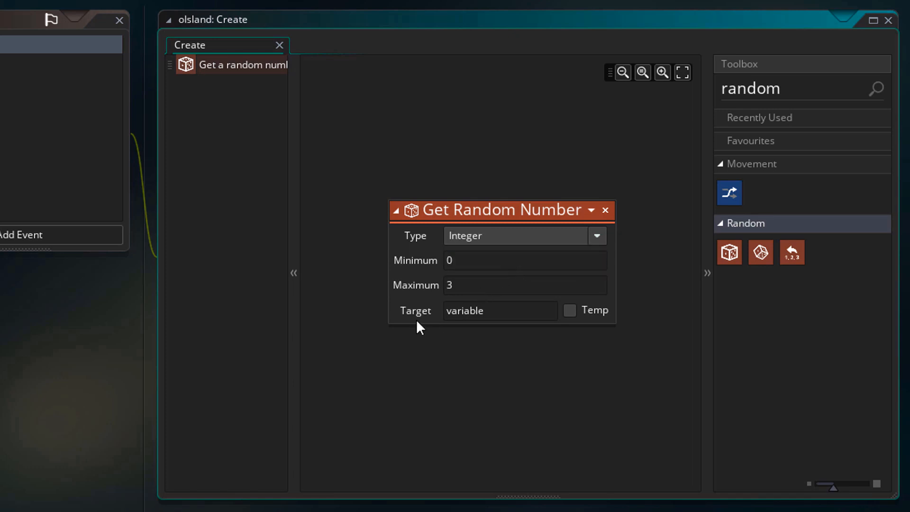
{"action": "type", "text": "image_index"}
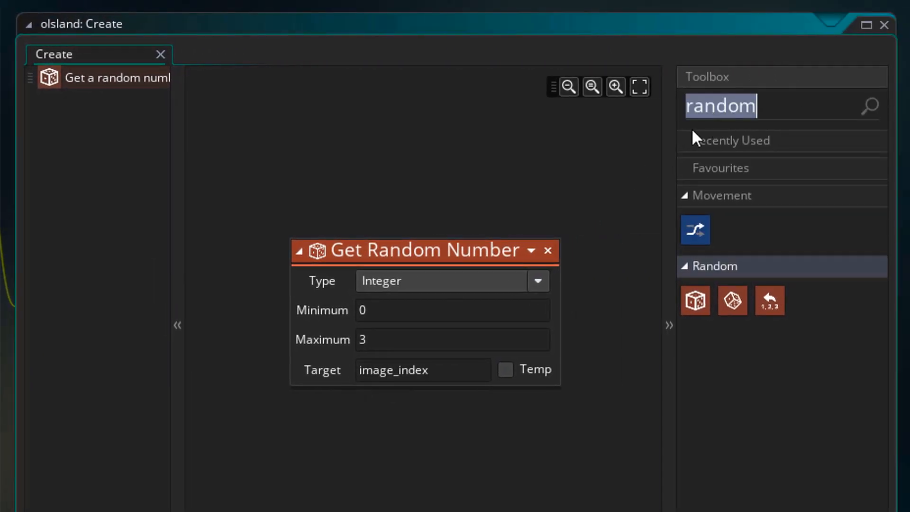
Add a Set Speed action with Vertical type and speed 4
{"action": "type", "text": "speed"}
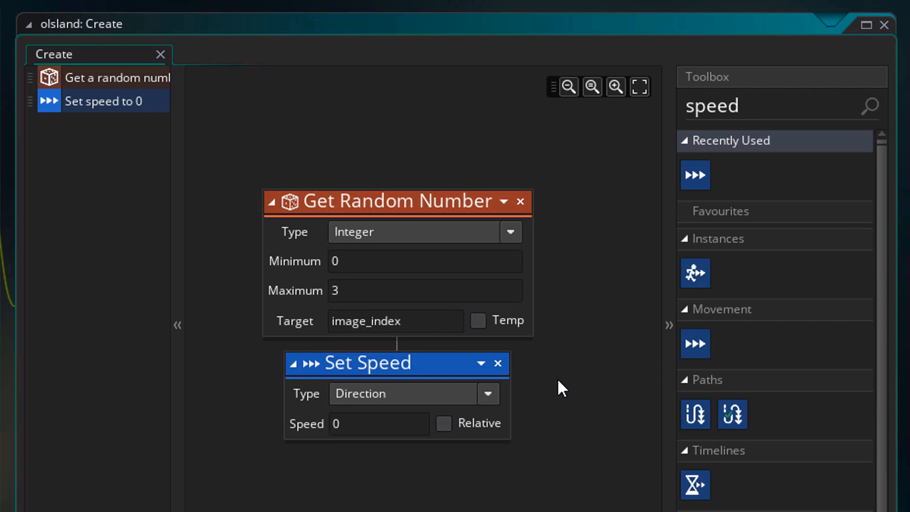
{"action": "mouse_move", "coordinate": [381, 406]}
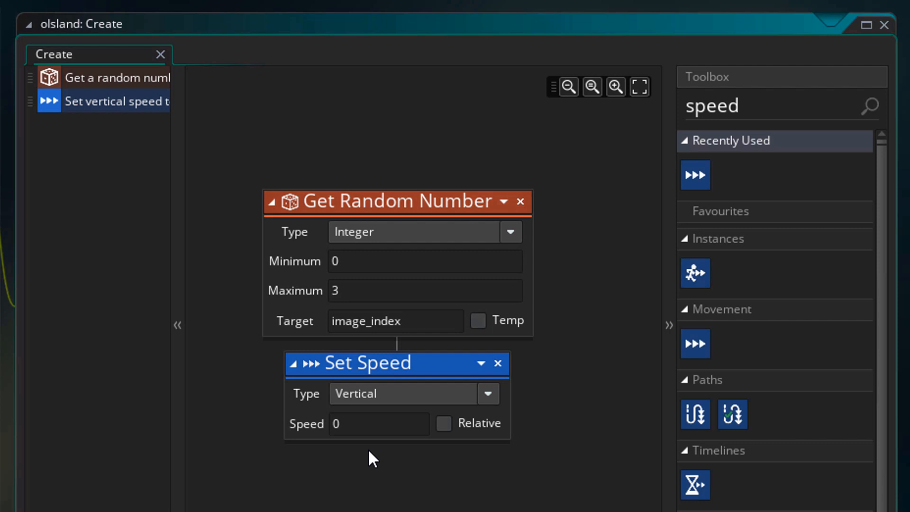
{"action": "type", "text": "4"}
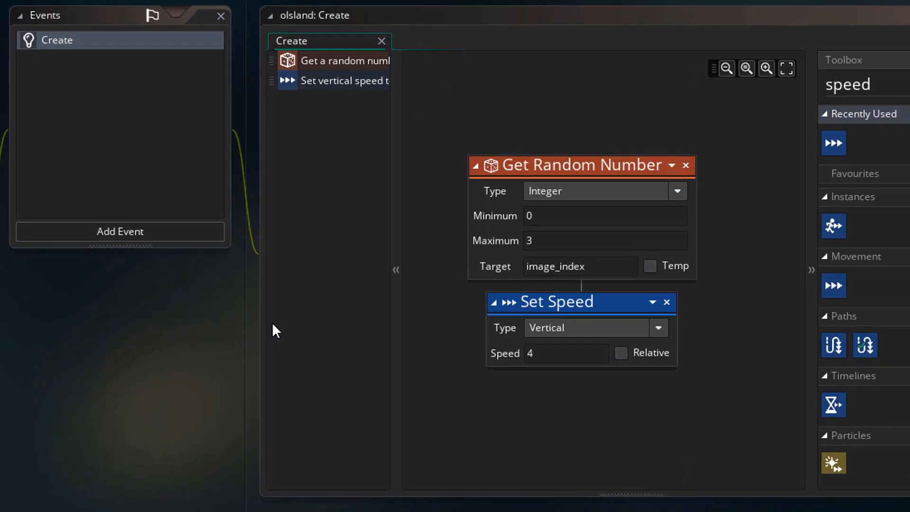
Add an Outside Room event with a Destroy Instance action to oIsland
{"action": "left_click", "coordinate": [120, 231]}
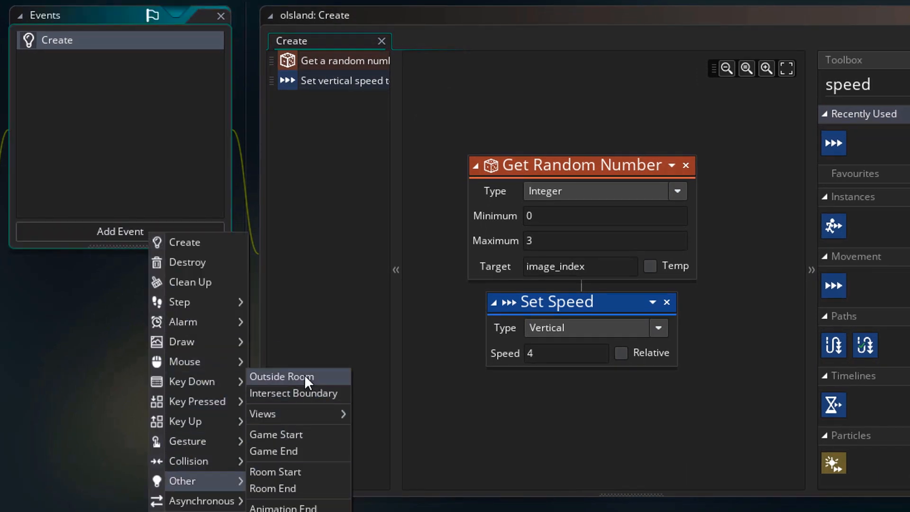
{"action": "left_click", "coordinate": [281, 376]}
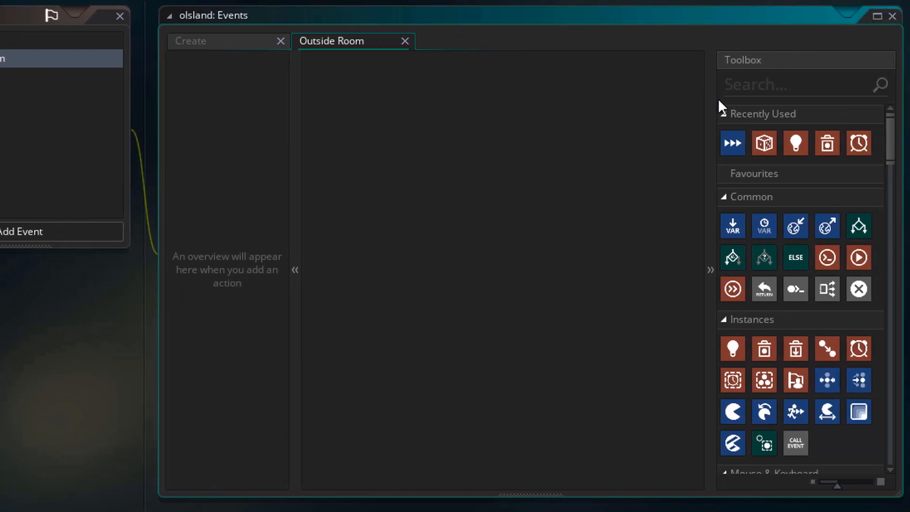
{"action": "type", "text": "destroy"}
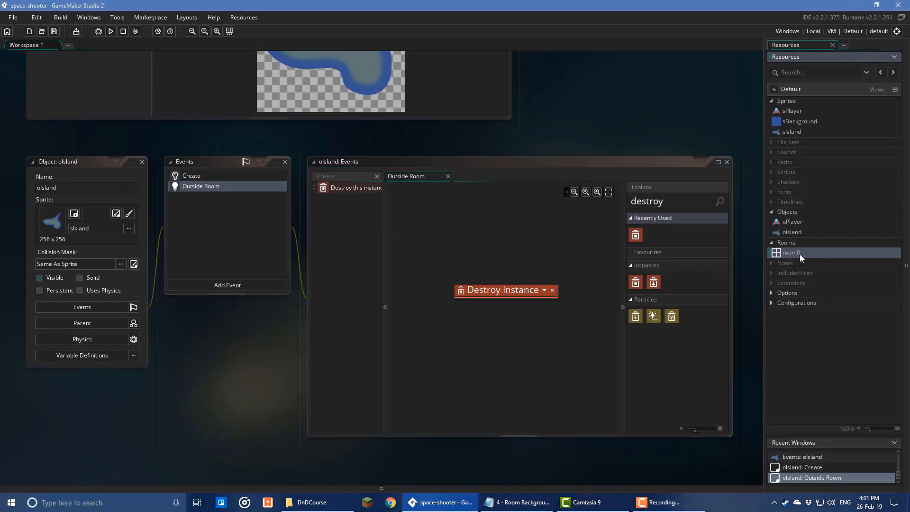
Create an instance layer in room0 named Islands, below Instances
{"action": "double_click", "coordinate": [791, 251]}
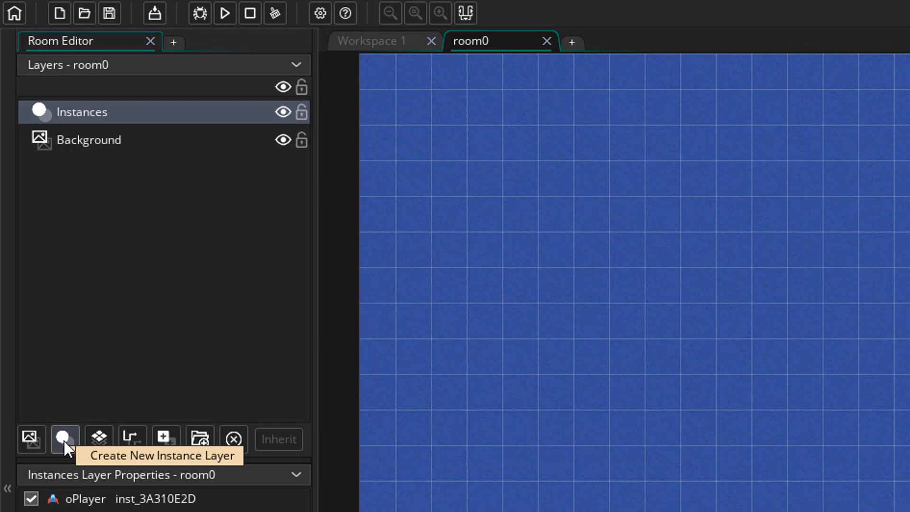
{"action": "left_click", "coordinate": [64, 439]}
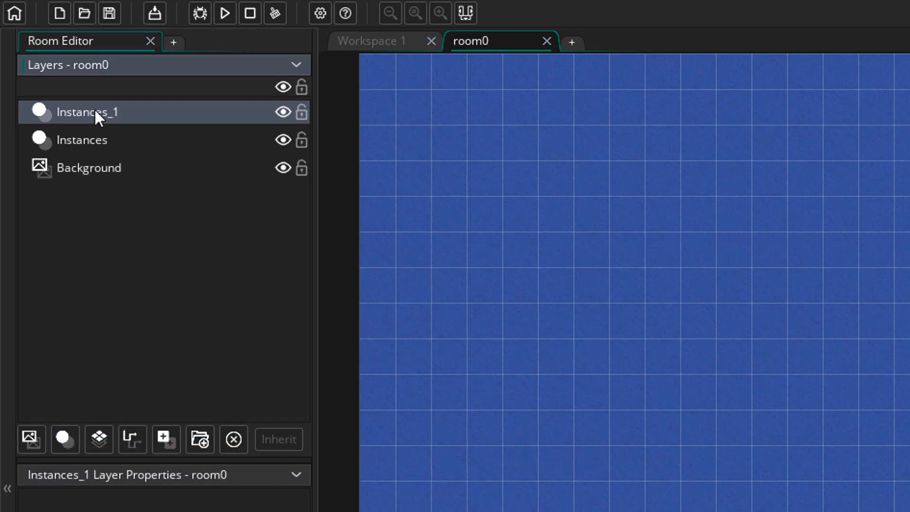
{"action": "double_click", "coordinate": [88, 112]}
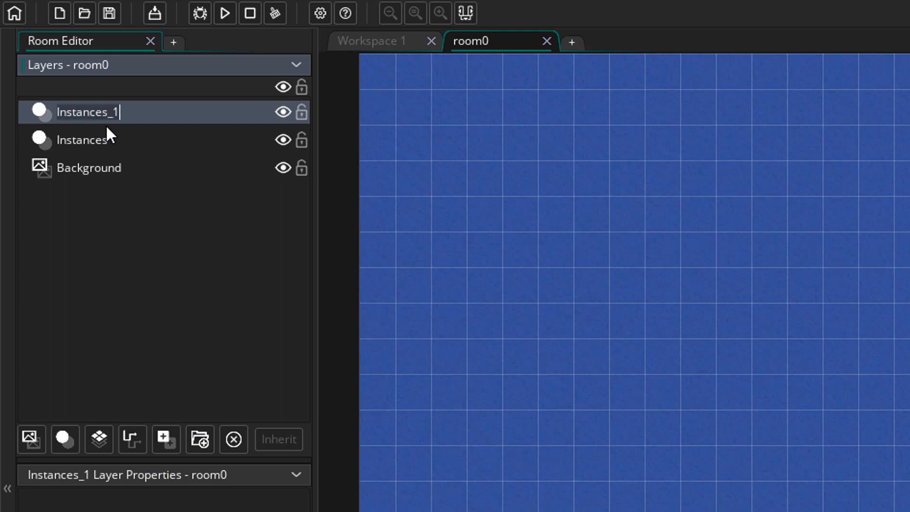
{"action": "type", "text": "Islands"}
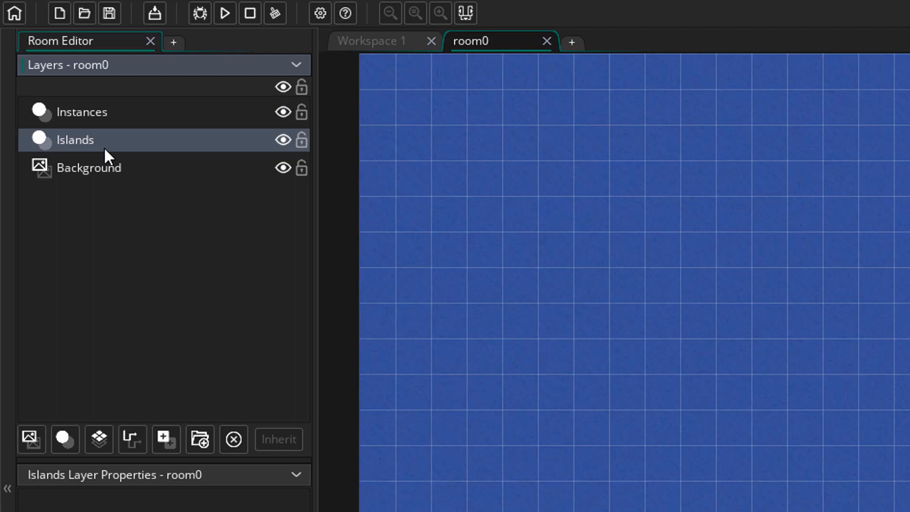
{"action": "mouse_move", "coordinate": [126, 147]}
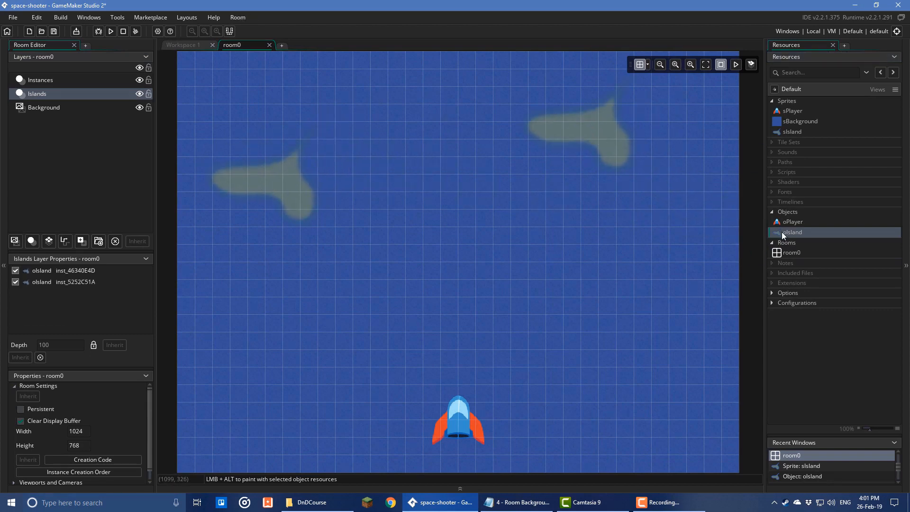
Place three oIsland instances on the Islands layer and test-run the game
{"action": "left_click", "coordinate": [494, 332]}
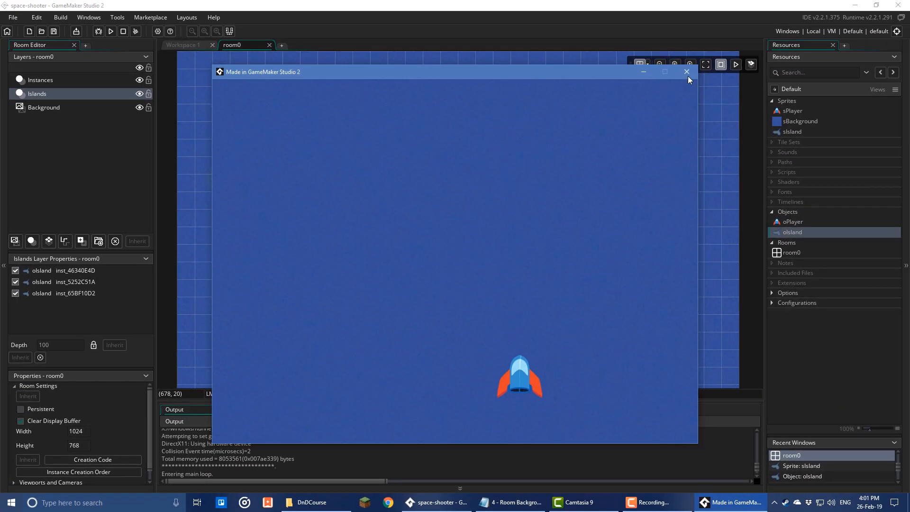
{"action": "left_click", "coordinate": [688, 72]}
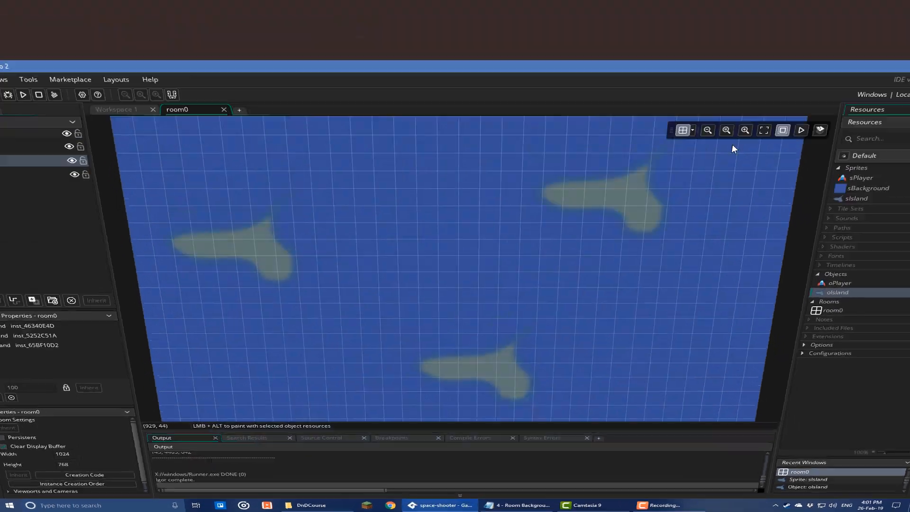